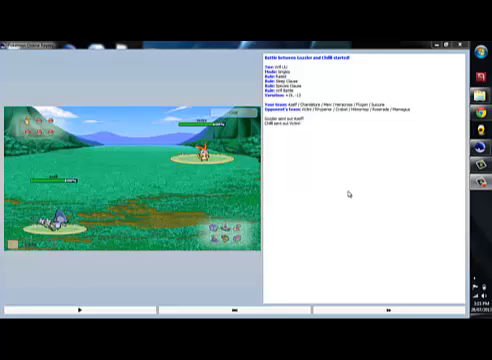
pyautogui.moveTo(232, 230)
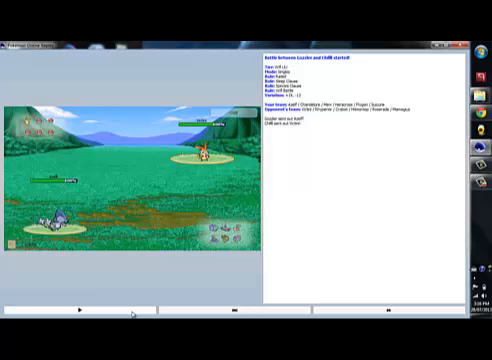
# Resume playback of the UU battle replay so the first turns fill the log.
pyautogui.click(80, 308)
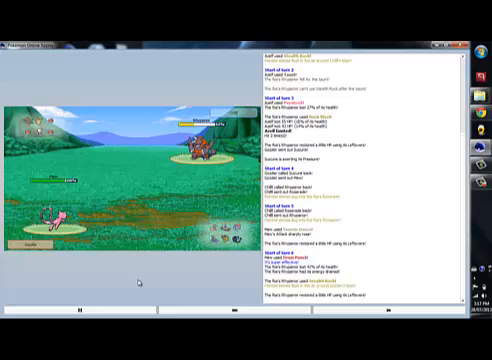
# Scroll the battle log down to follow the newly added turns.
pyautogui.scroll(-3)
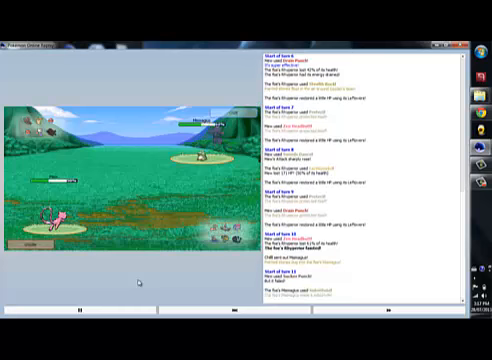
# Scroll the battle log further down to keep the latest turns in view.
pyautogui.scroll(-3)
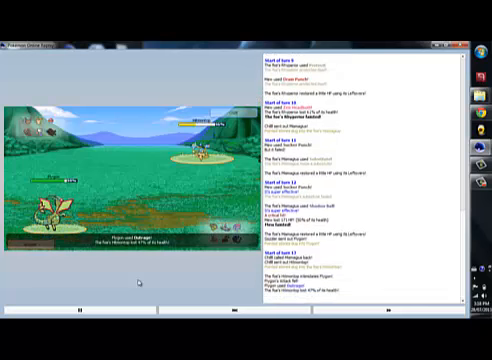
pyautogui.scroll(-3)
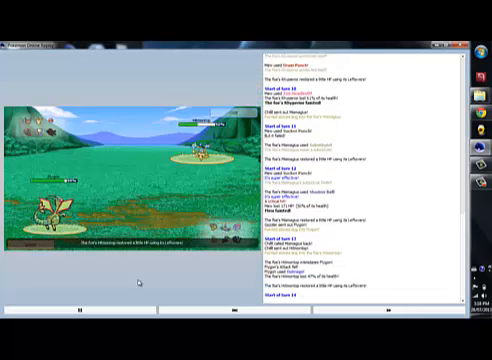